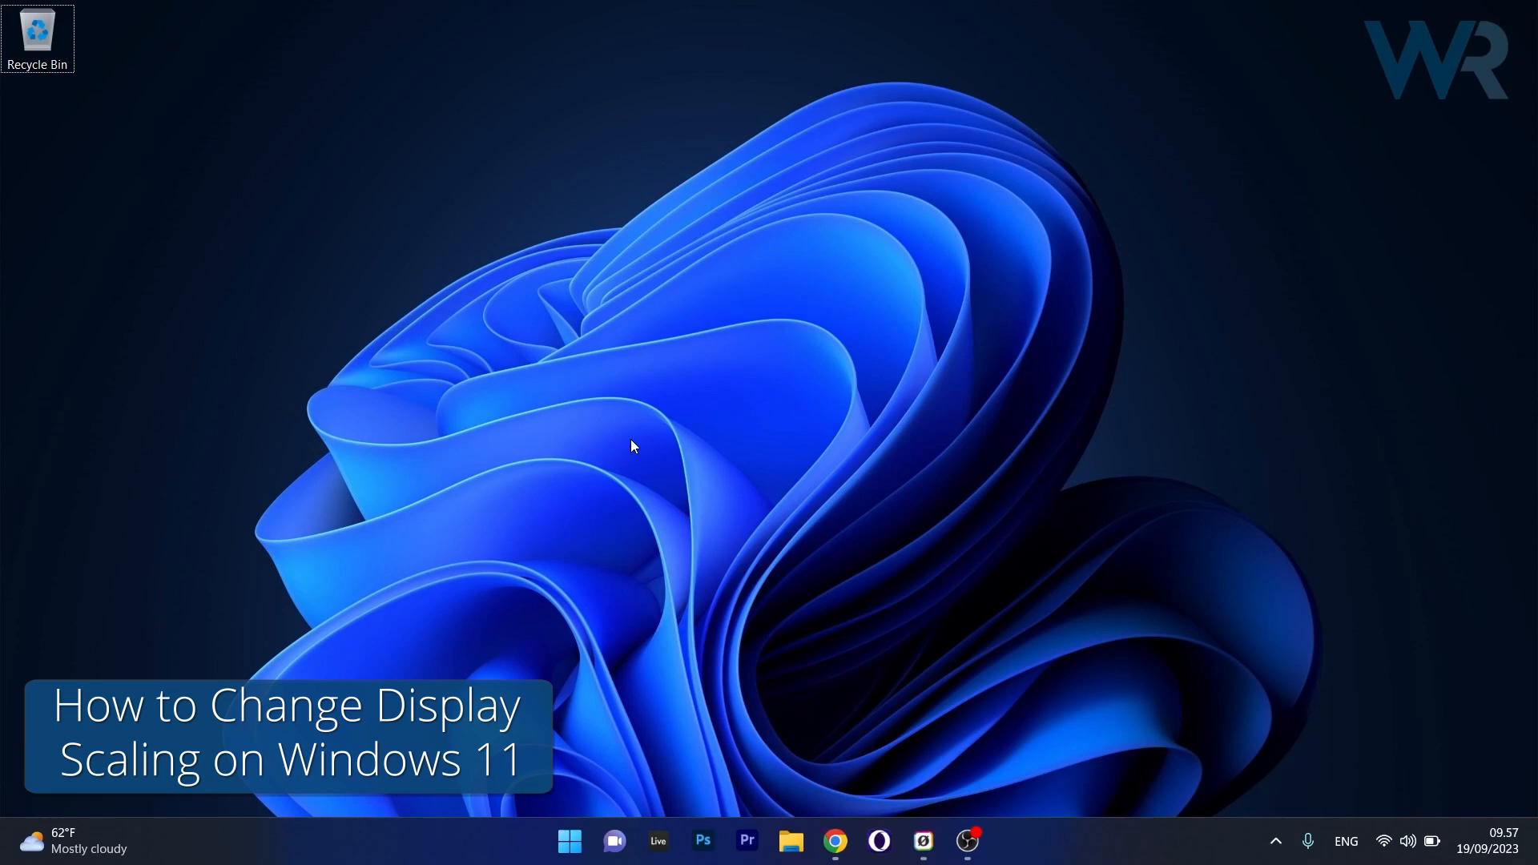
{"action": "mouse_move", "coordinate": [633, 444]}
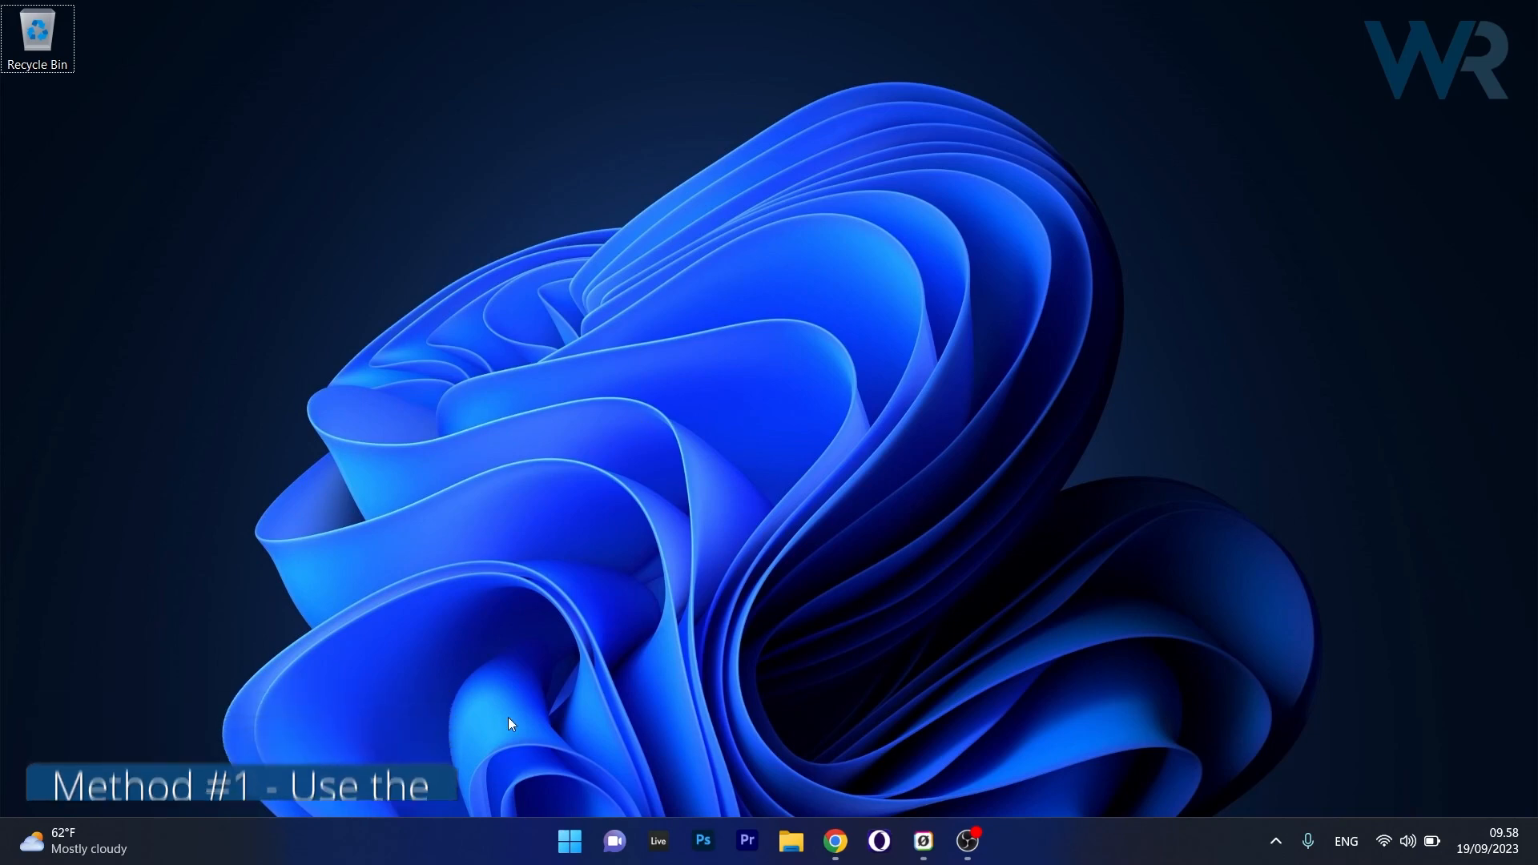
Reach the Display page in Settings and list the scale choices (100–175%, 125% current).
{"action": "left_click", "coordinate": [569, 841]}
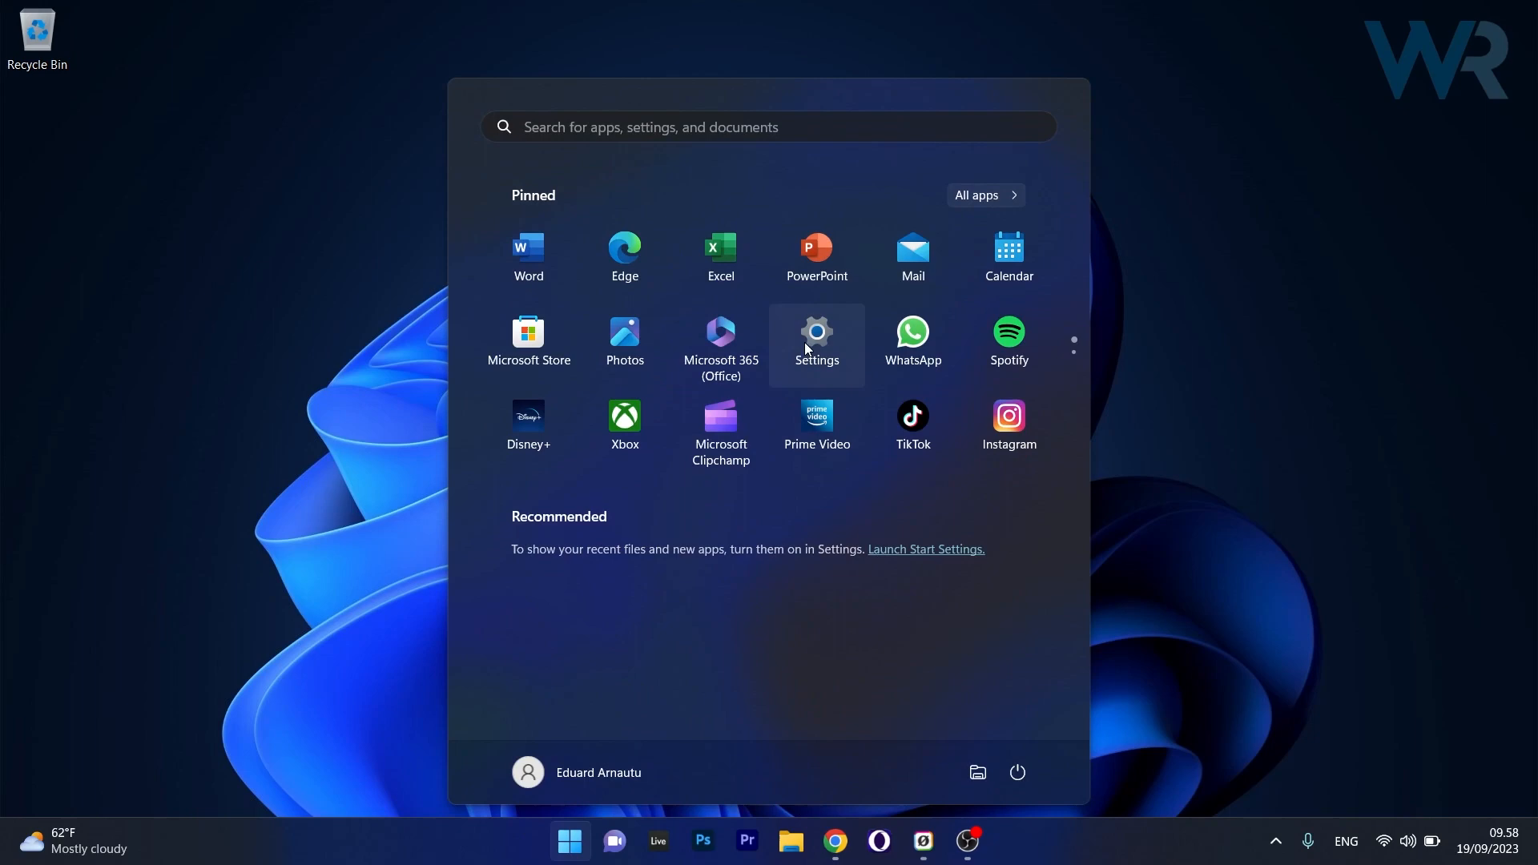
{"action": "left_click", "coordinate": [815, 332]}
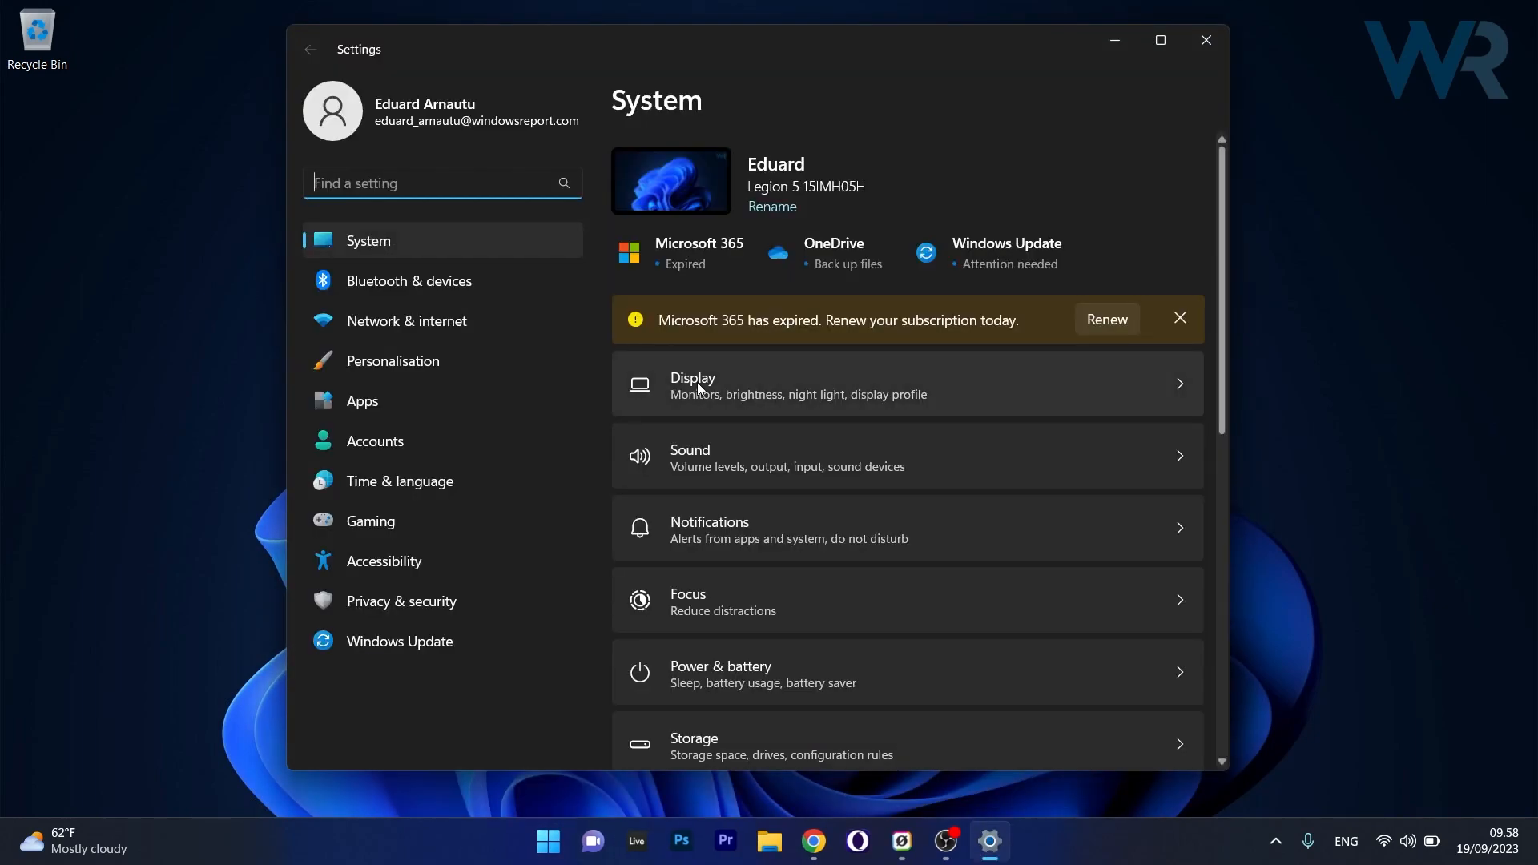
{"action": "left_click", "coordinate": [692, 383]}
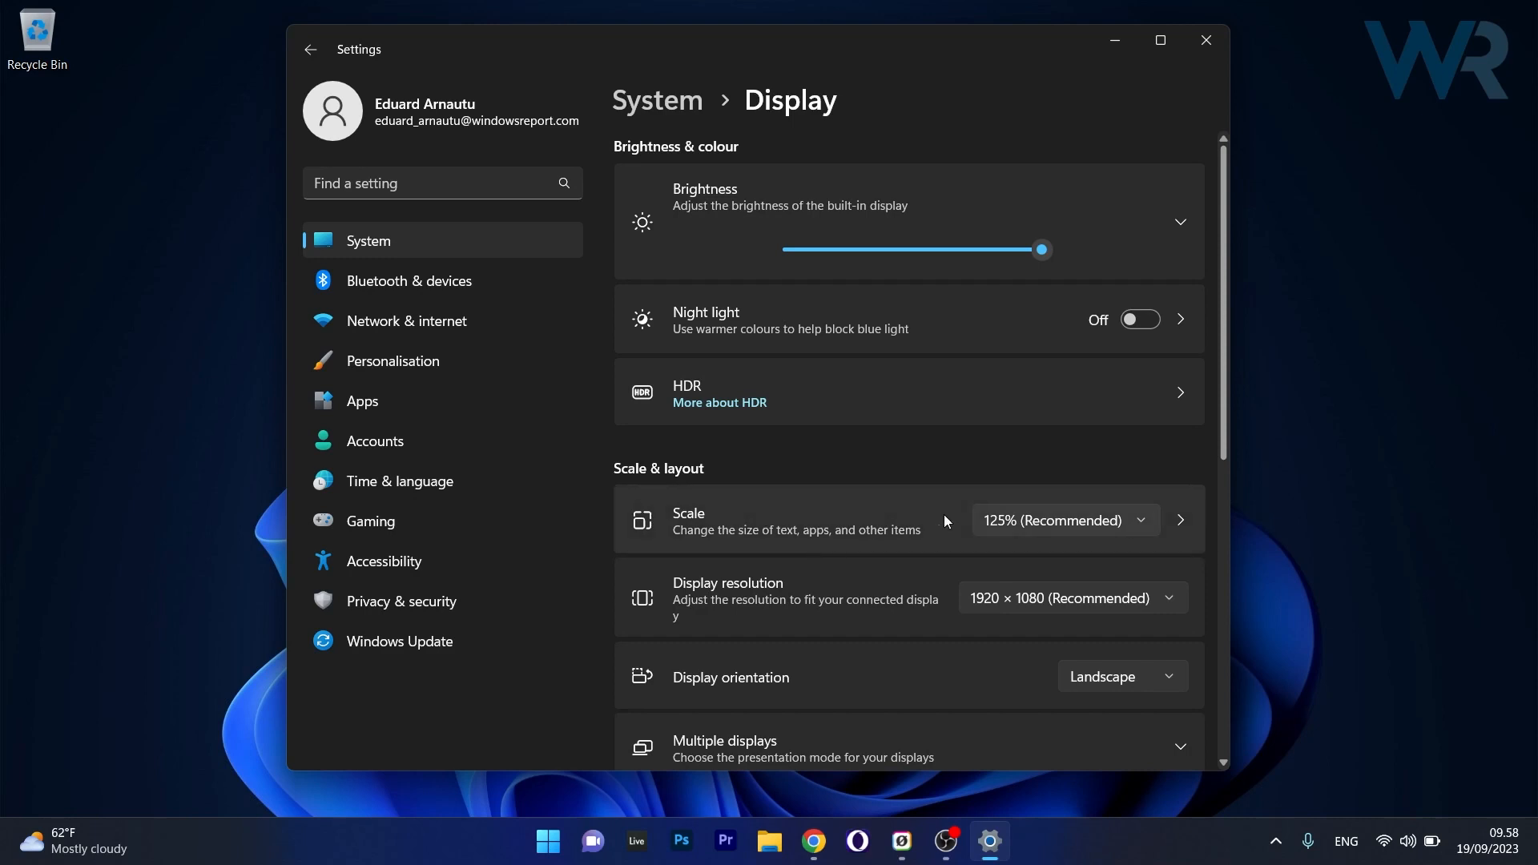
{"action": "left_click", "coordinate": [1062, 519]}
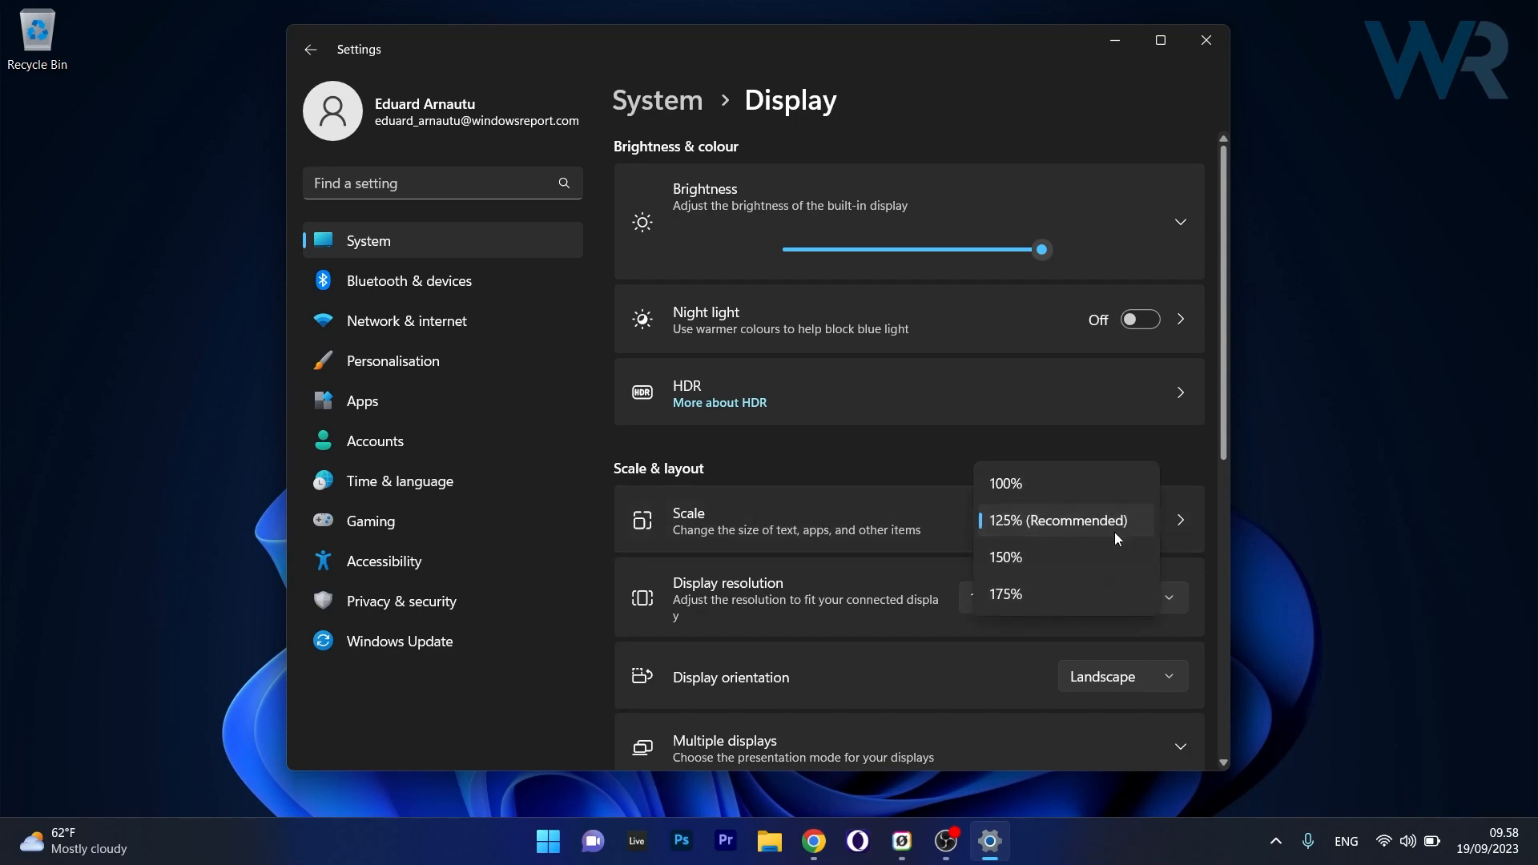
{"action": "mouse_move", "coordinate": [1029, 507]}
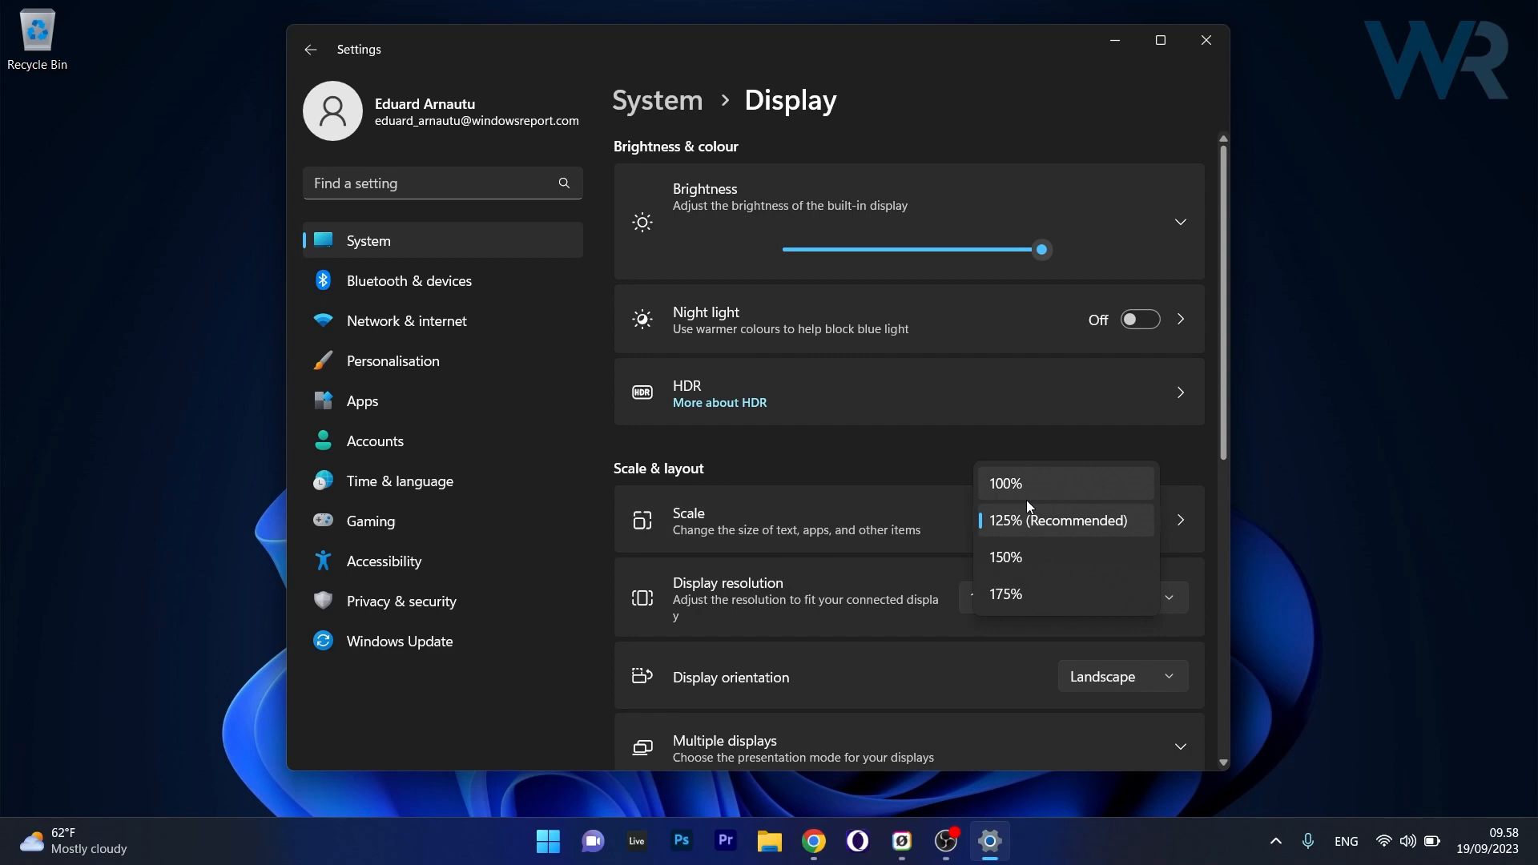
{"action": "mouse_move", "coordinate": [900, 464]}
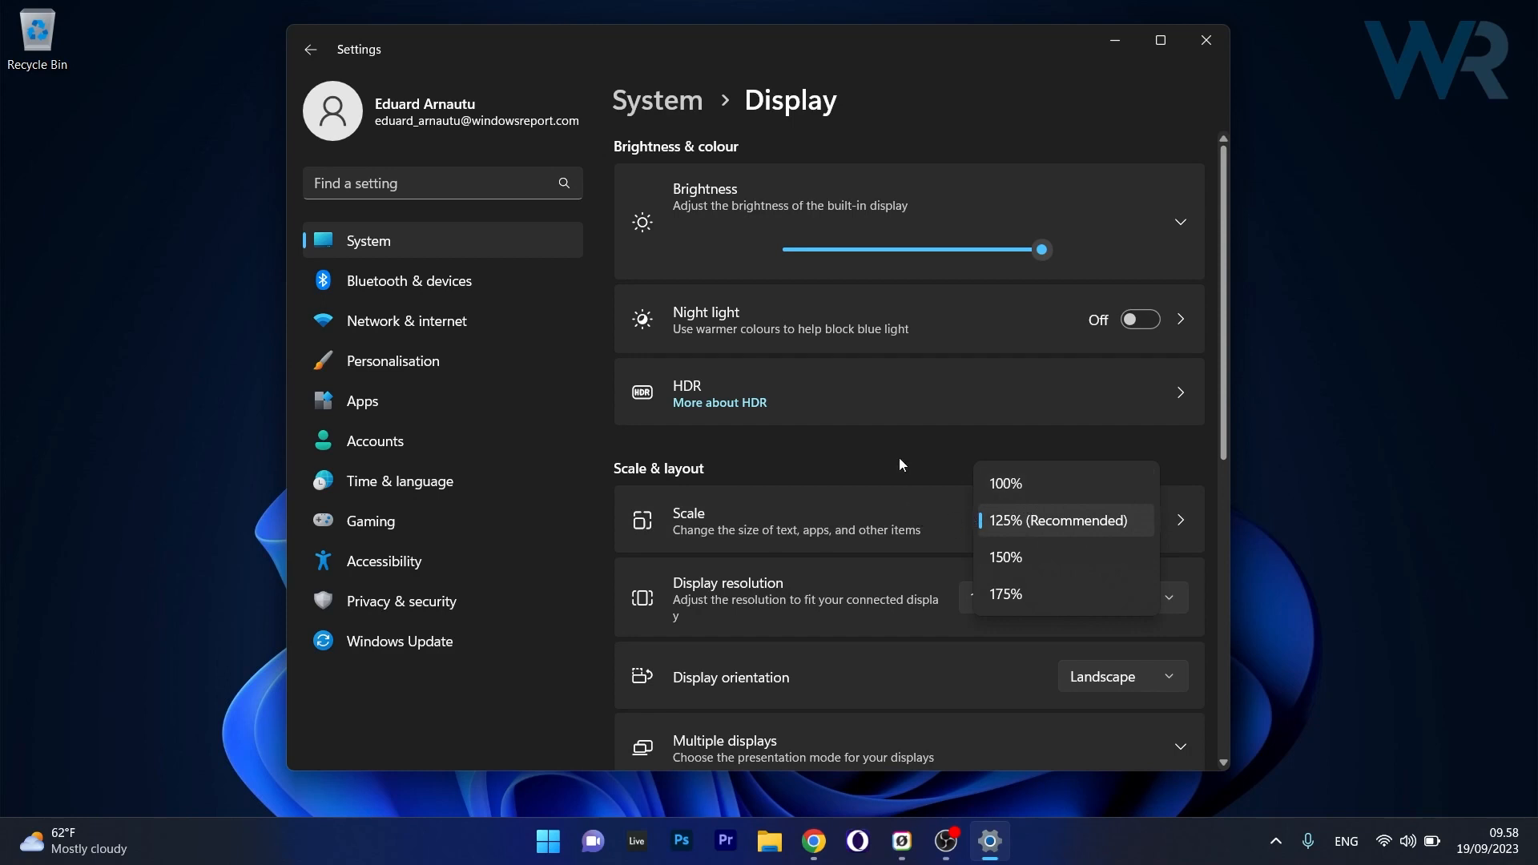
Enter 114 as the custom scaling value, then close Settings.
{"action": "left_click", "coordinate": [1057, 519]}
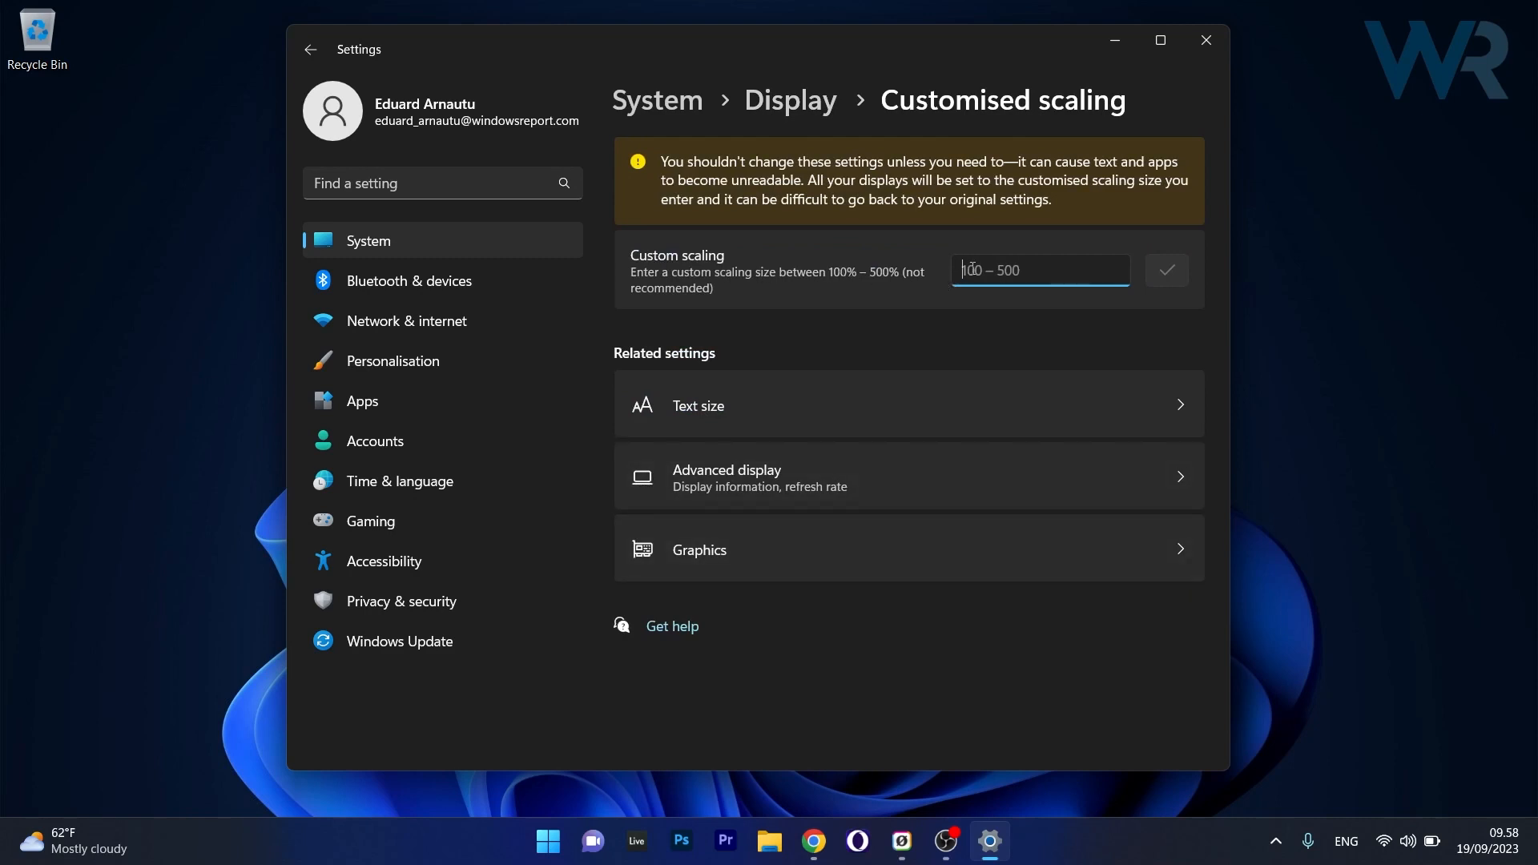
{"action": "type", "text": "114"}
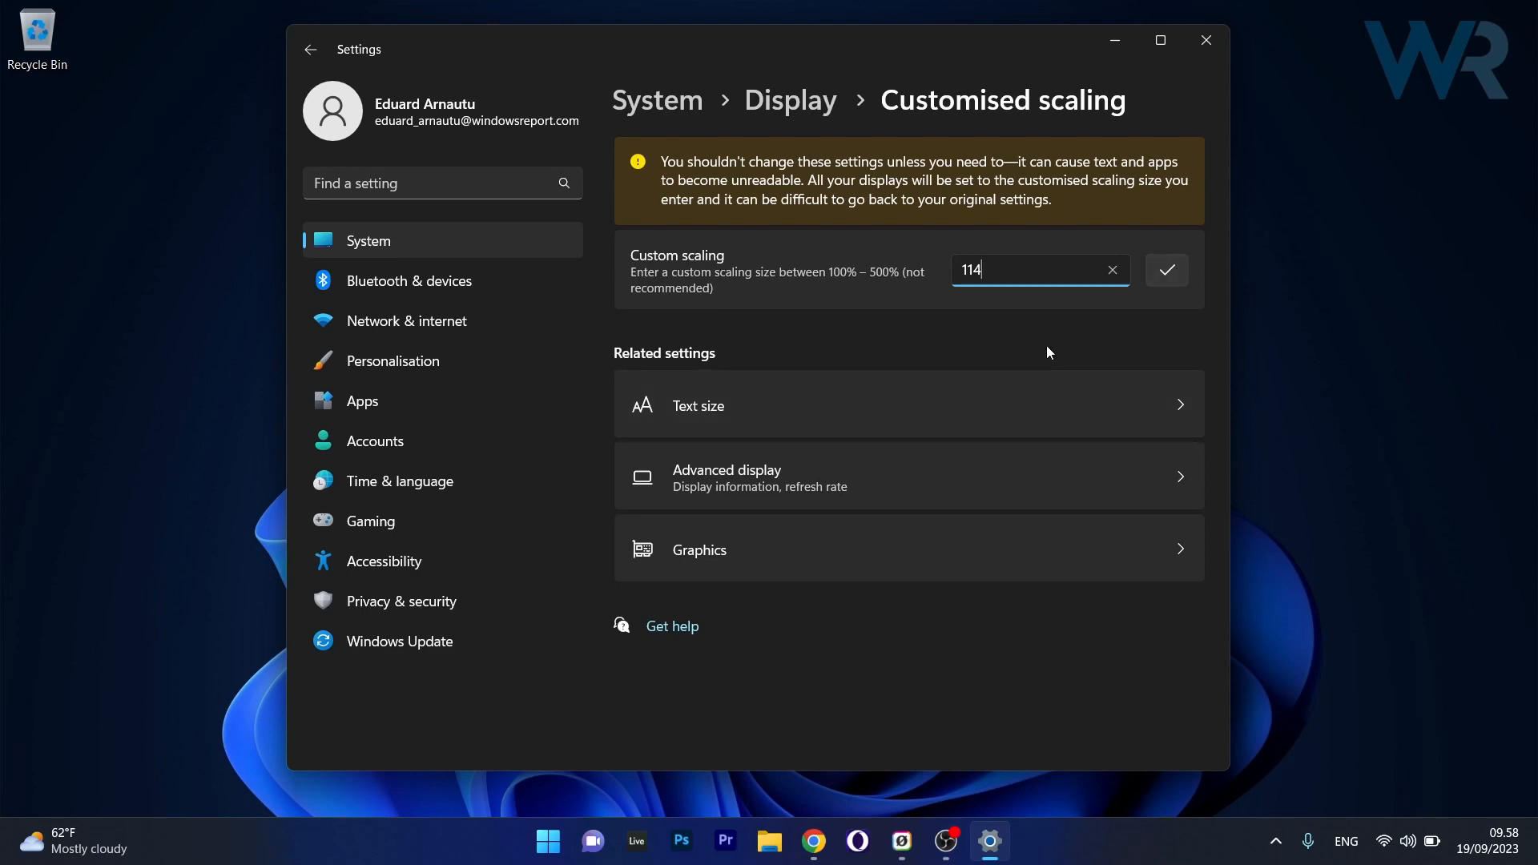
{"action": "mouse_move", "coordinate": [1113, 335]}
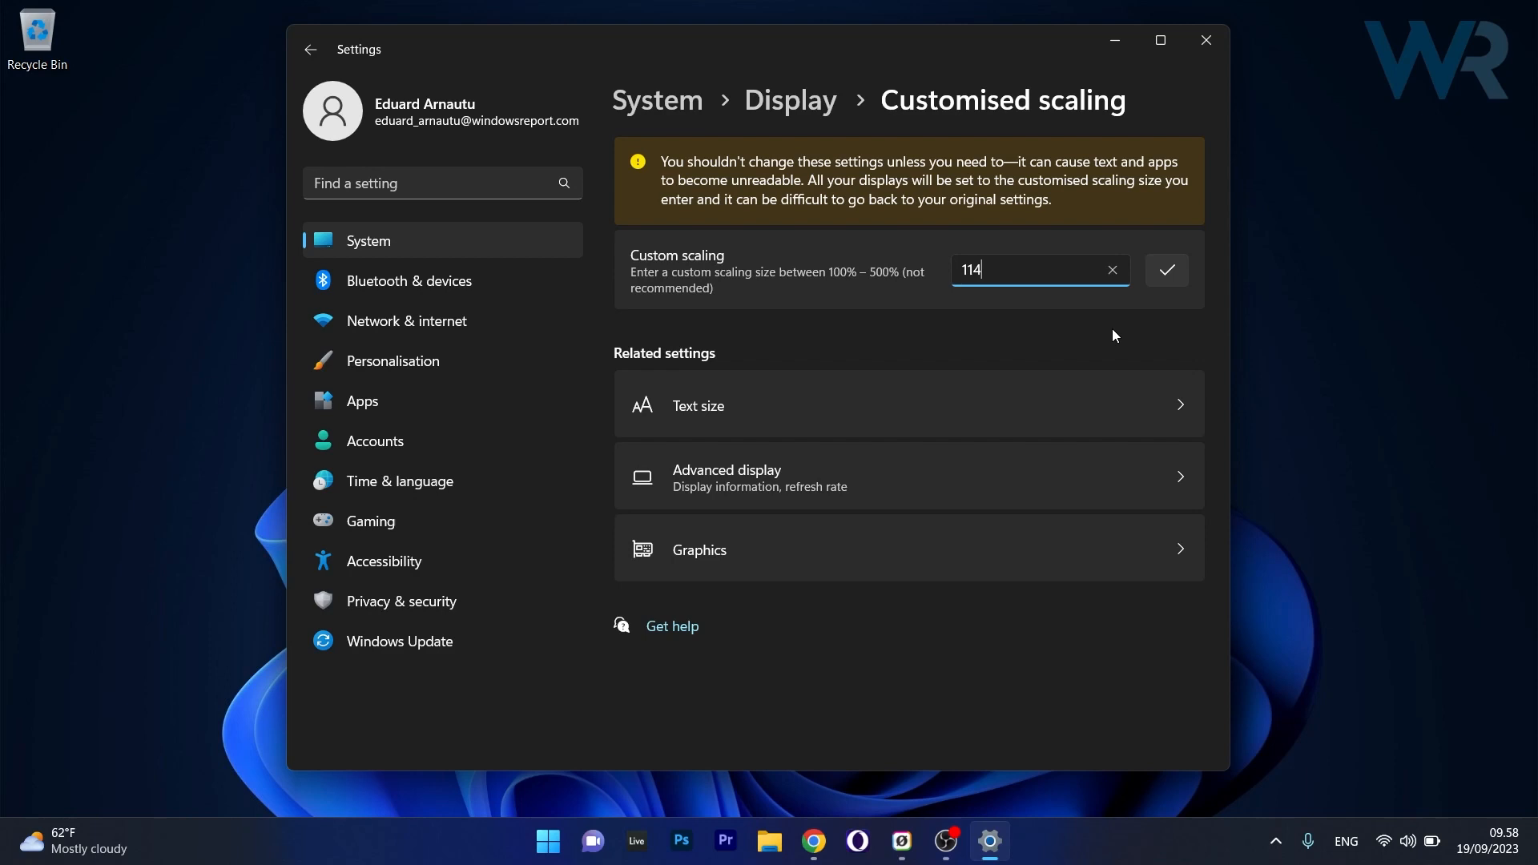
{"action": "mouse_move", "coordinate": [1221, 155]}
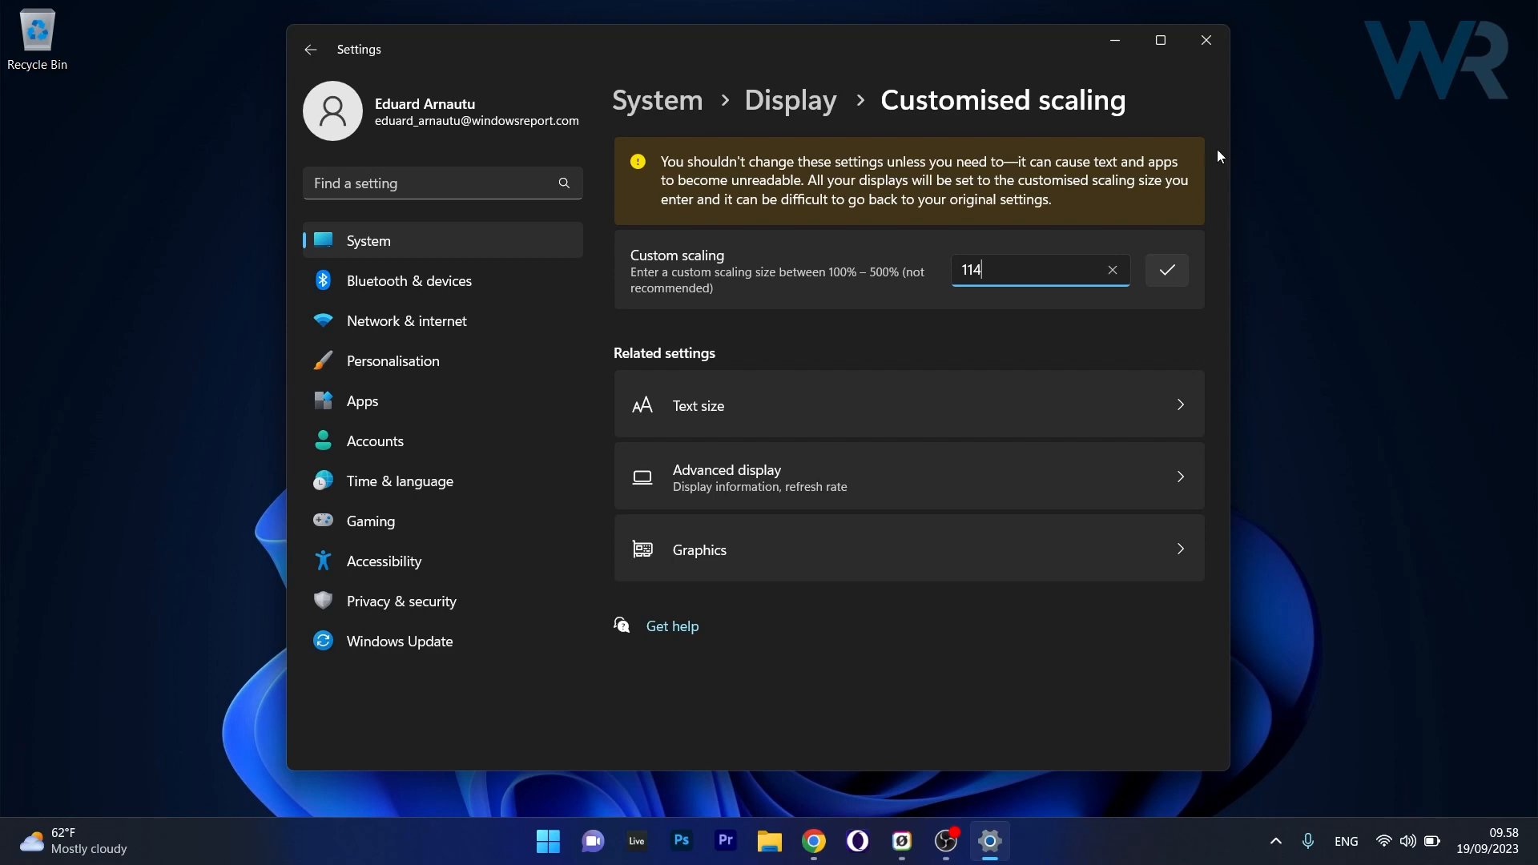
{"action": "left_click", "coordinate": [1205, 40]}
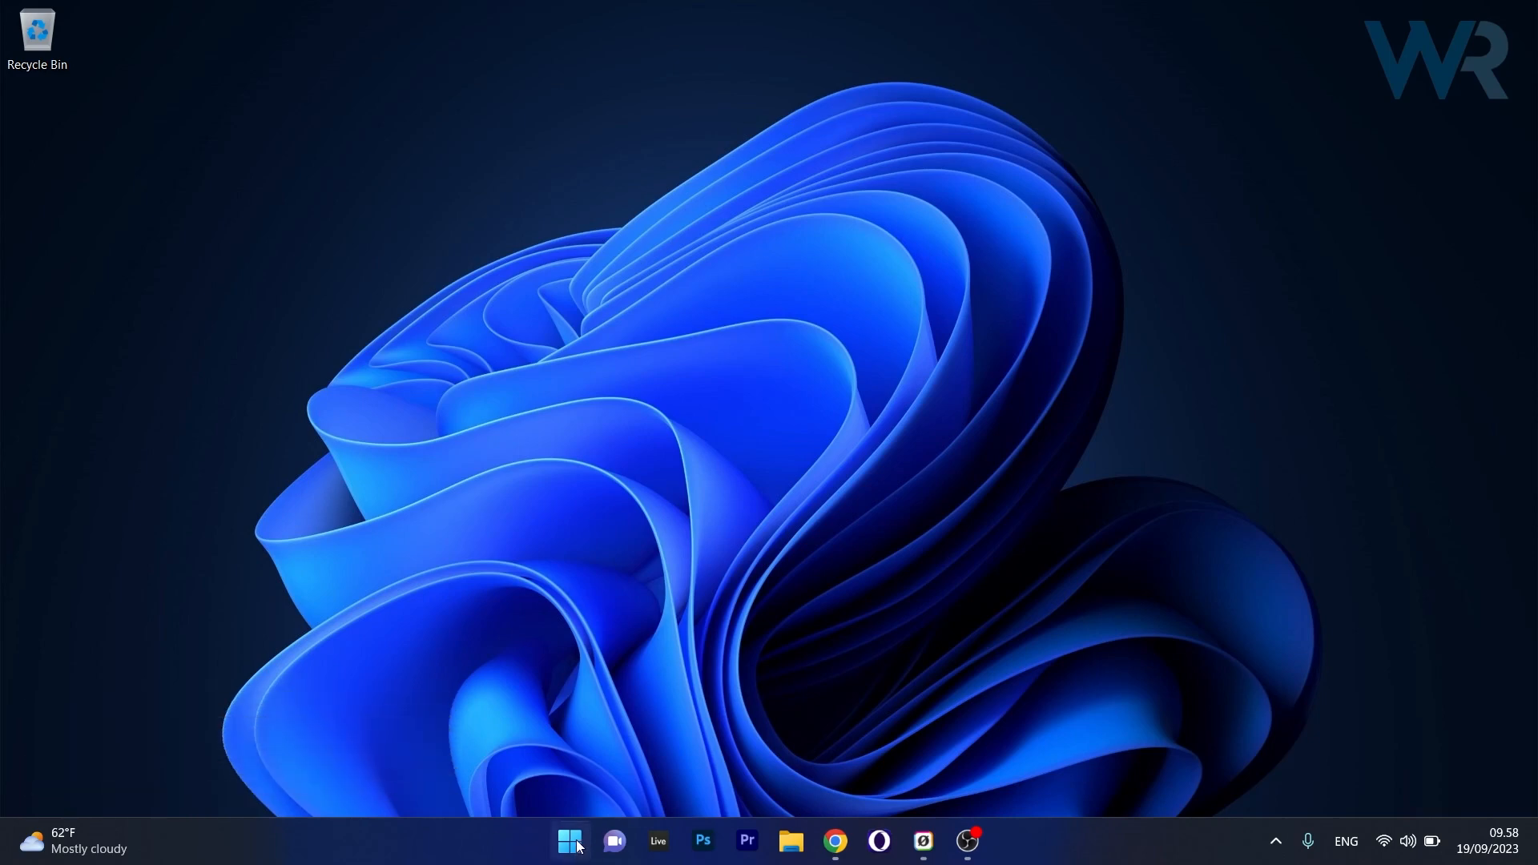
Launch Registry Editor from the Start menu.
{"action": "left_click", "coordinate": [569, 841]}
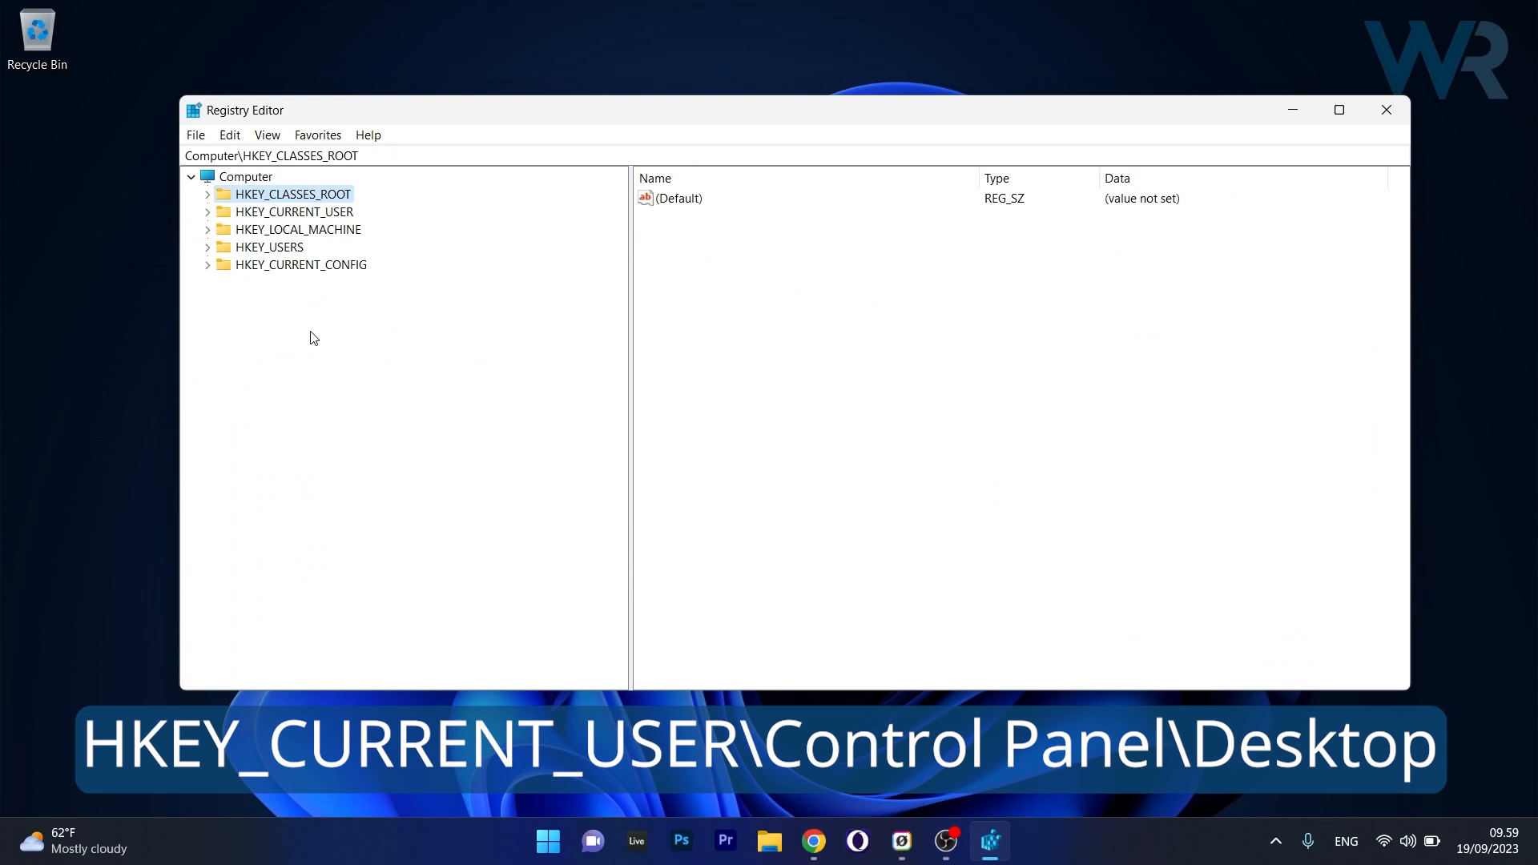
Navigate to HKEY_CURRENT_USER\Control Panel\Desktop to list its values including LogPixels.
{"action": "left_click", "coordinate": [206, 211]}
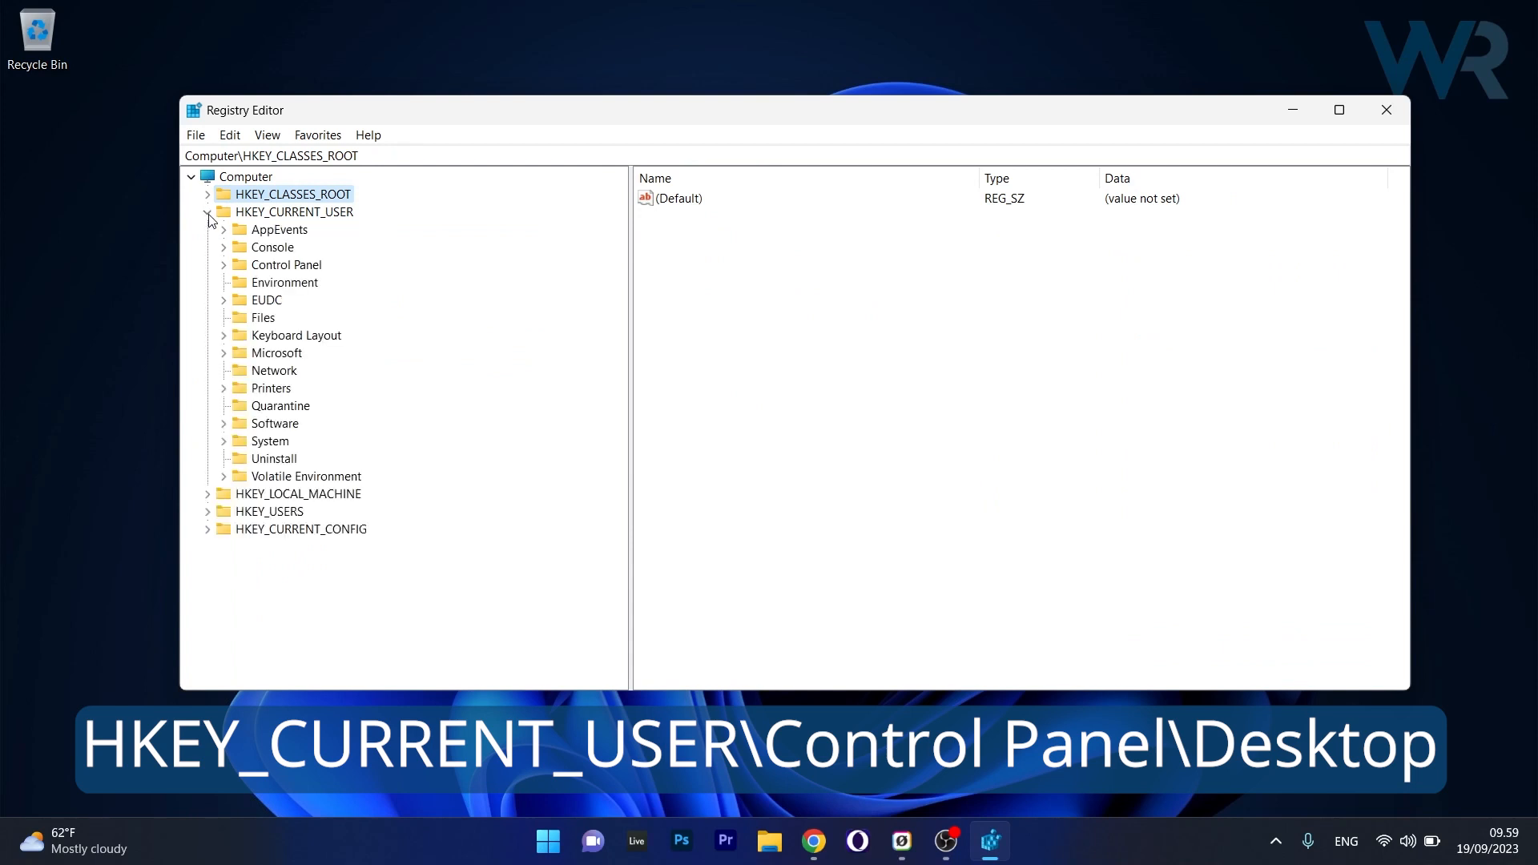
{"action": "left_click", "coordinate": [224, 264]}
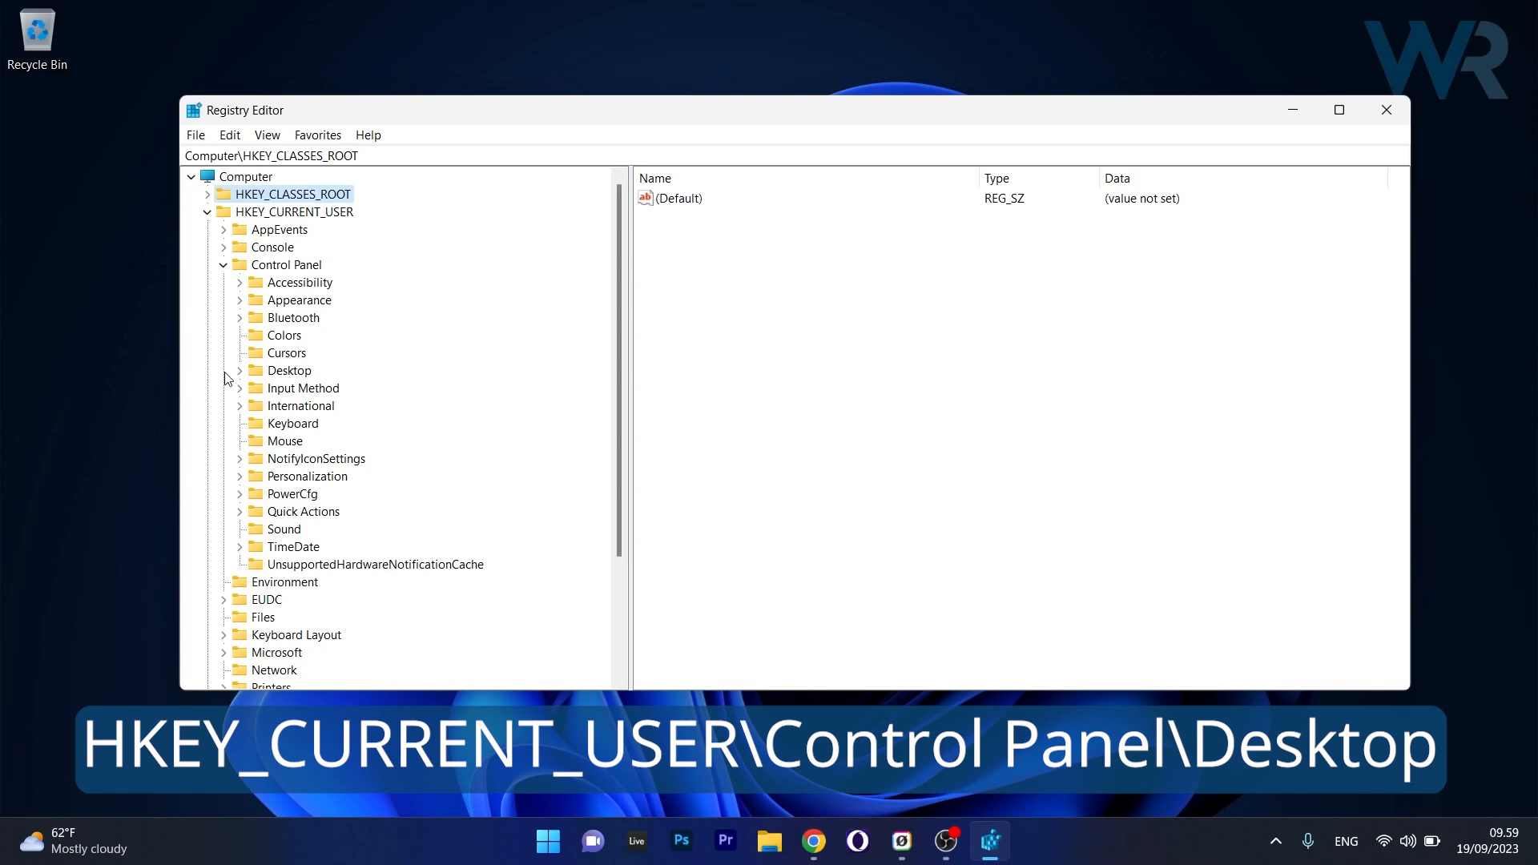
{"action": "left_click", "coordinate": [288, 370]}
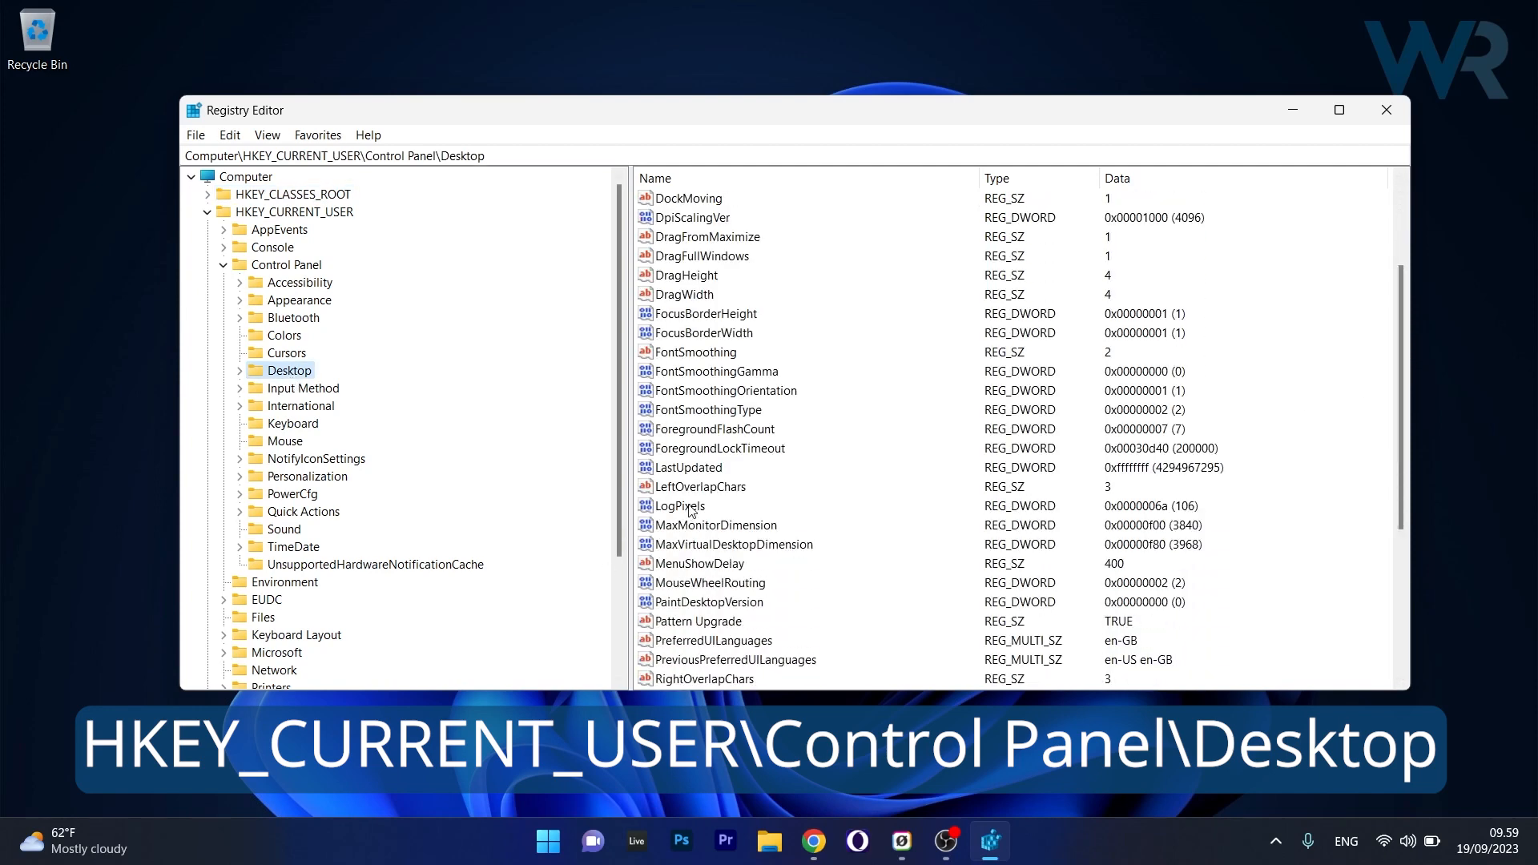
Edit the LogPixels DWORD, leaving it at 0x0000006a (106), then close Registry Editor.
{"action": "double_click", "coordinate": [677, 505]}
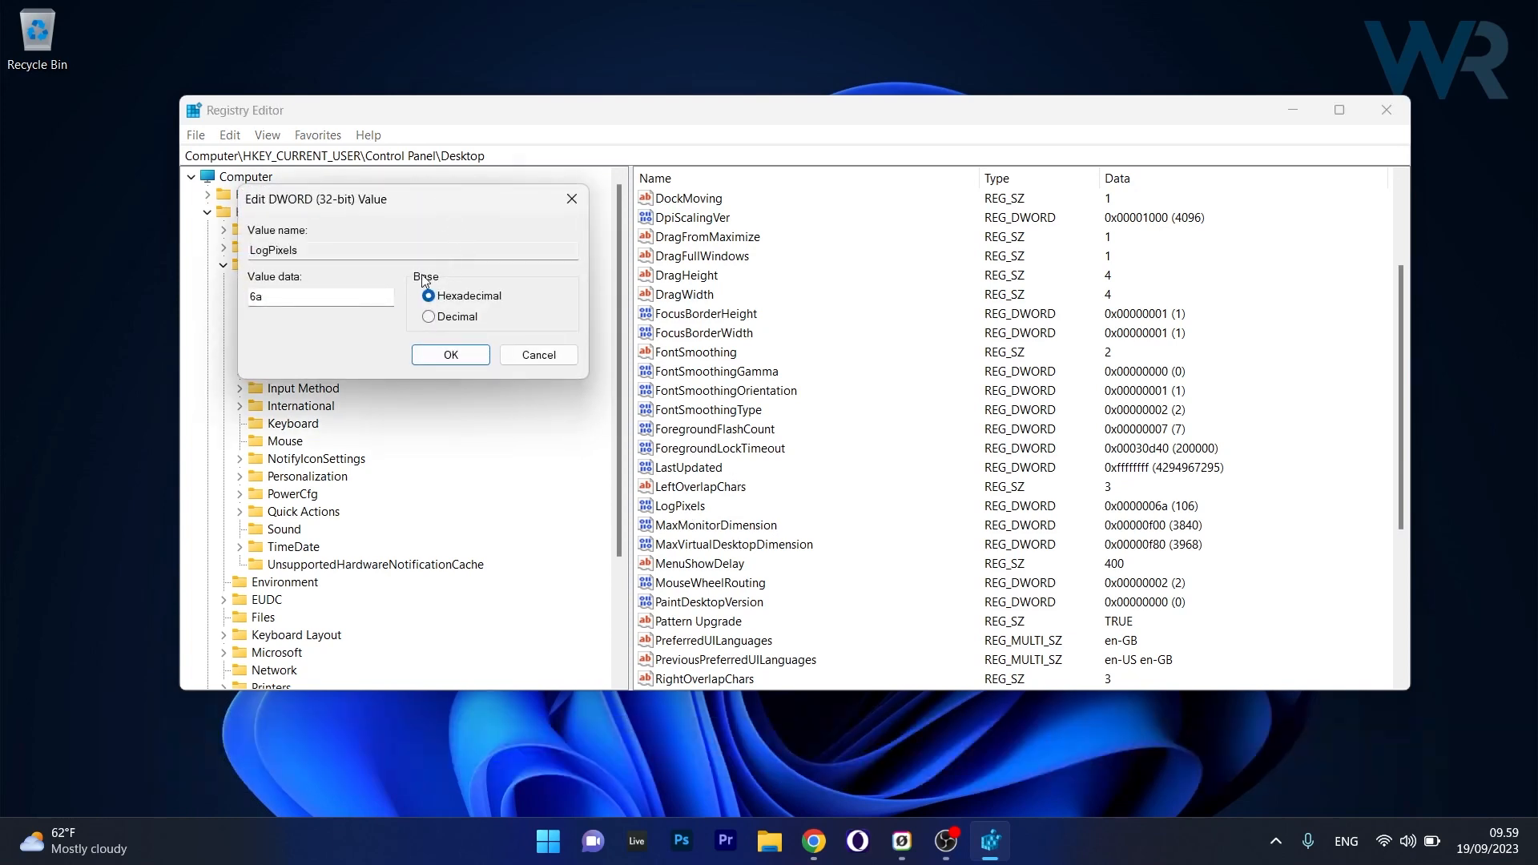
{"action": "left_click", "coordinate": [430, 316]}
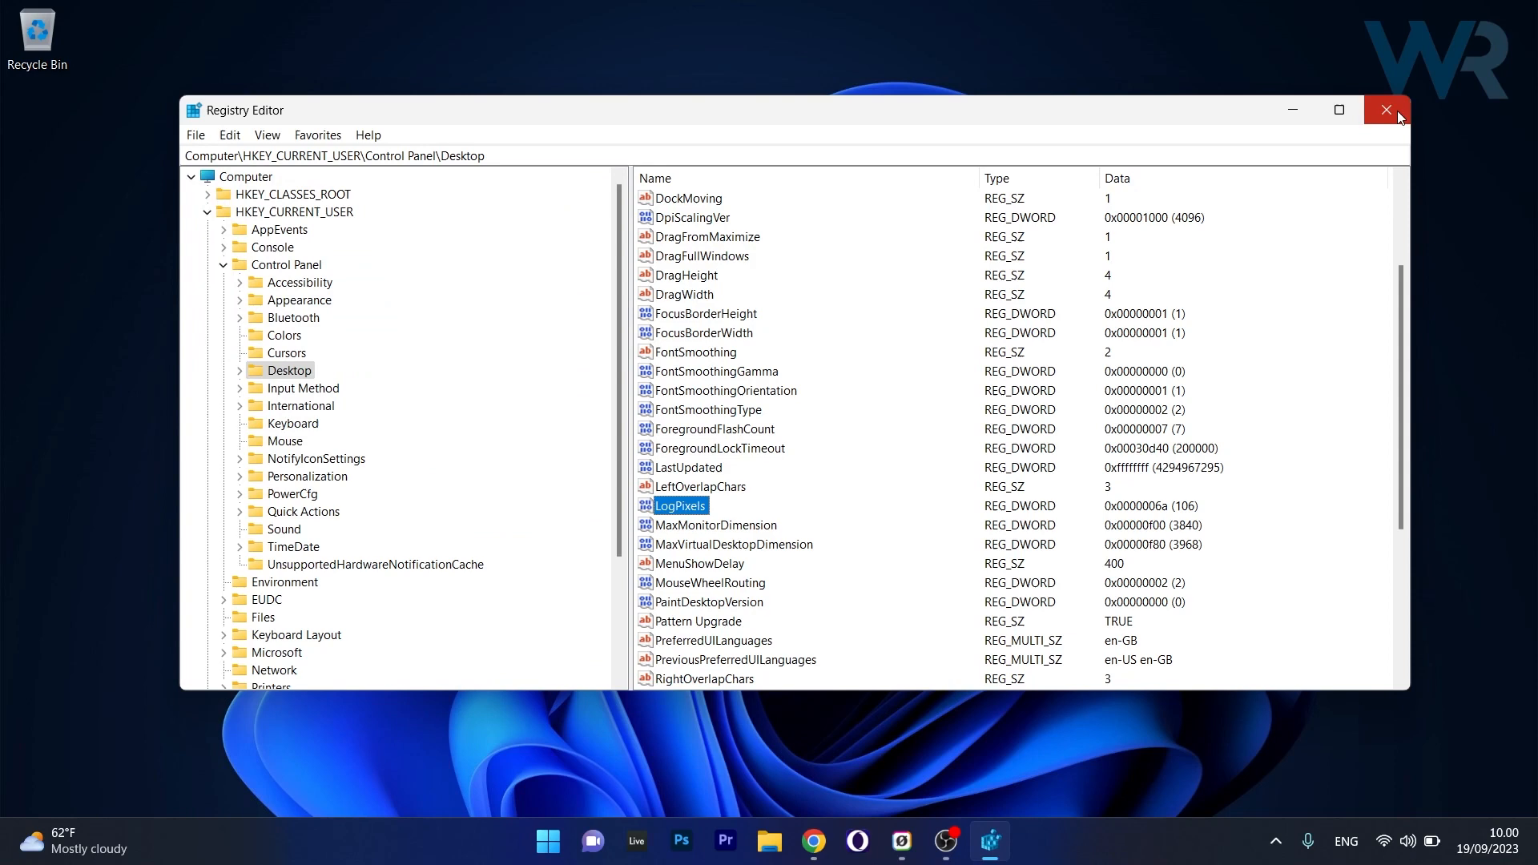
{"action": "mouse_move", "coordinate": [1386, 111]}
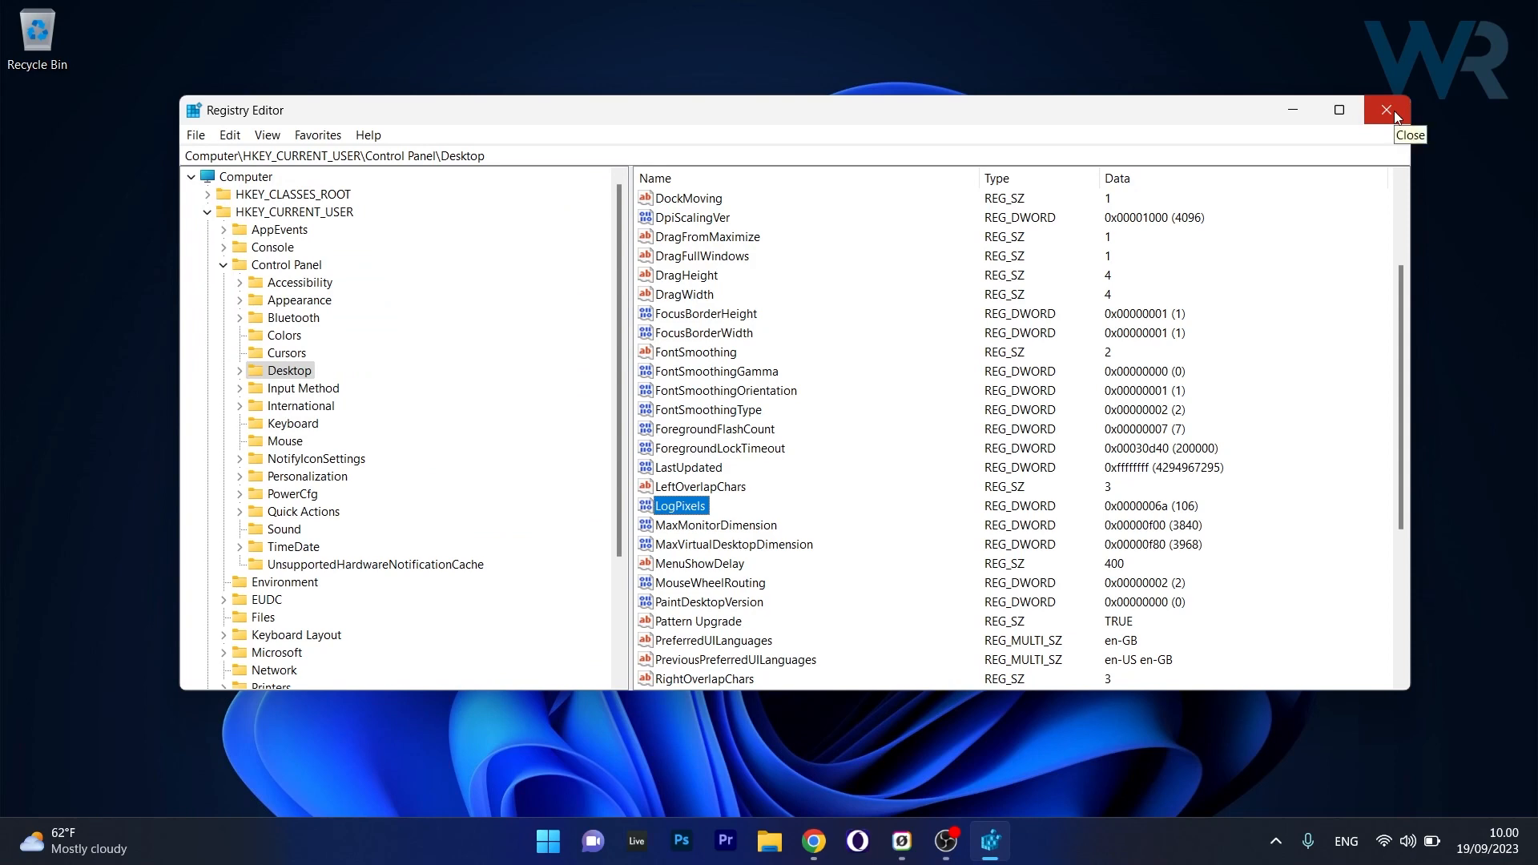
{"action": "left_click", "coordinate": [1386, 110]}
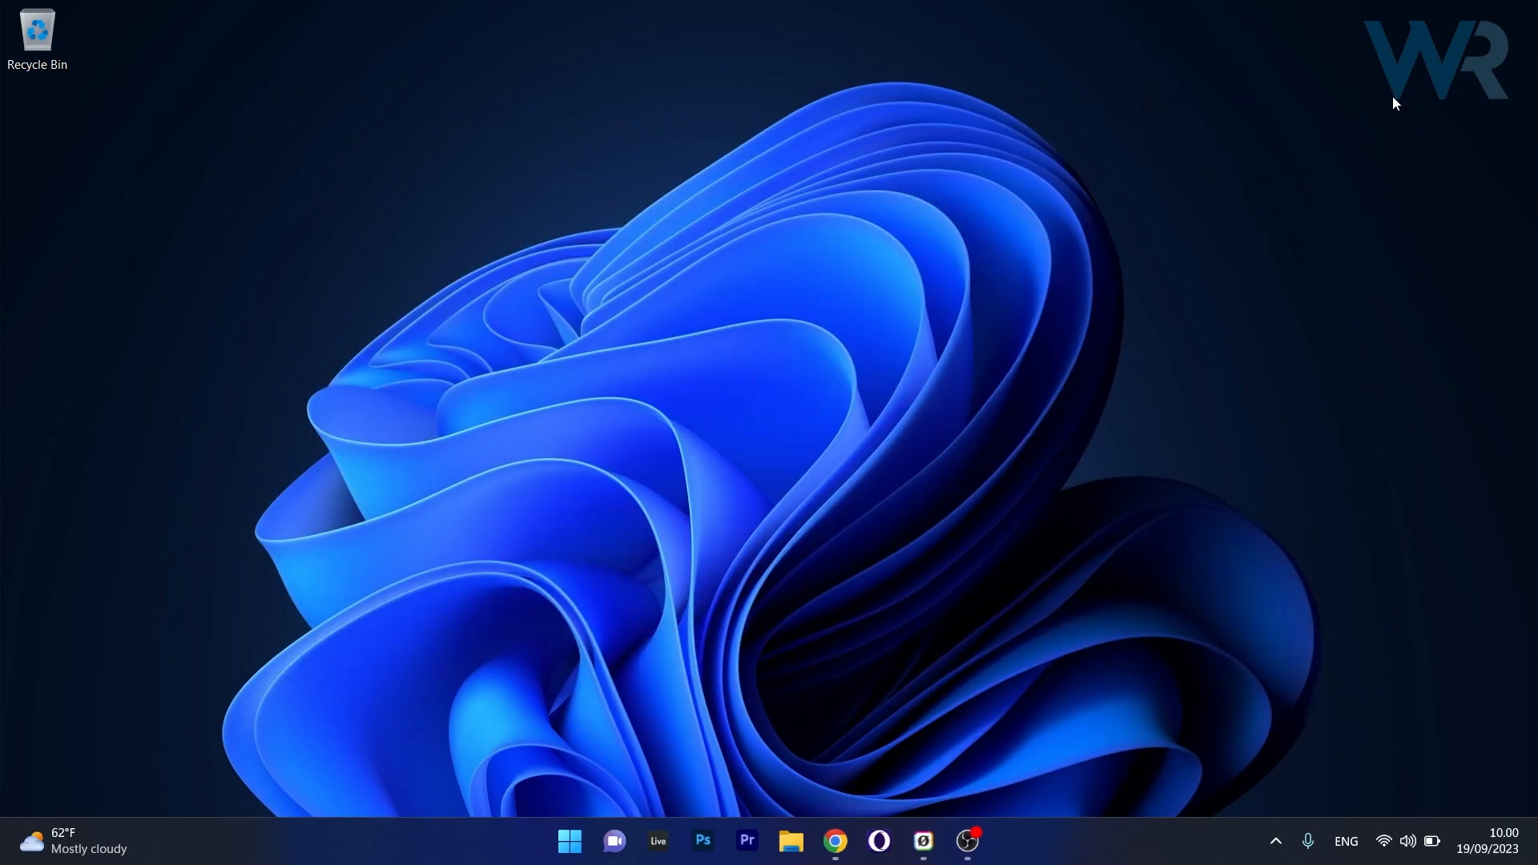